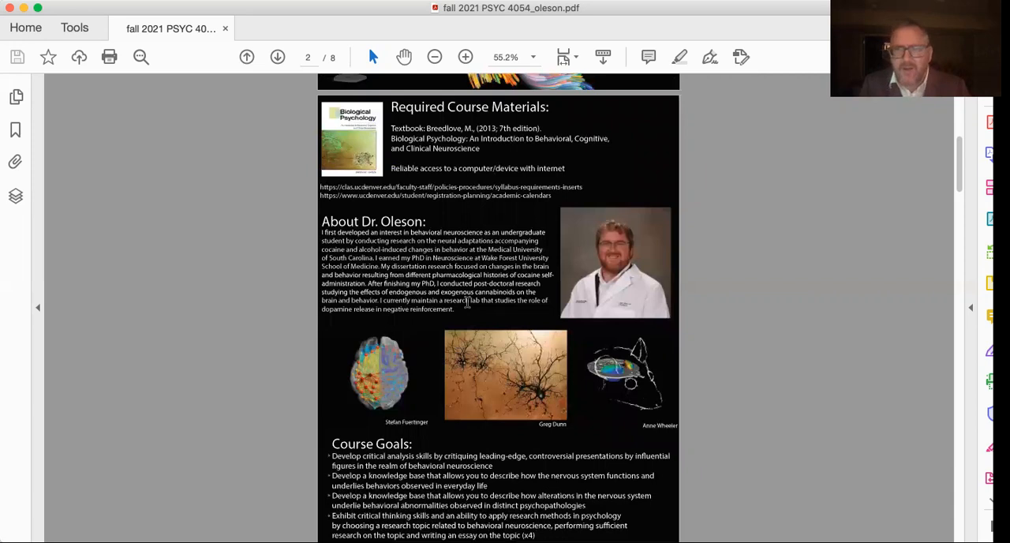
mouse_move(508, 286)
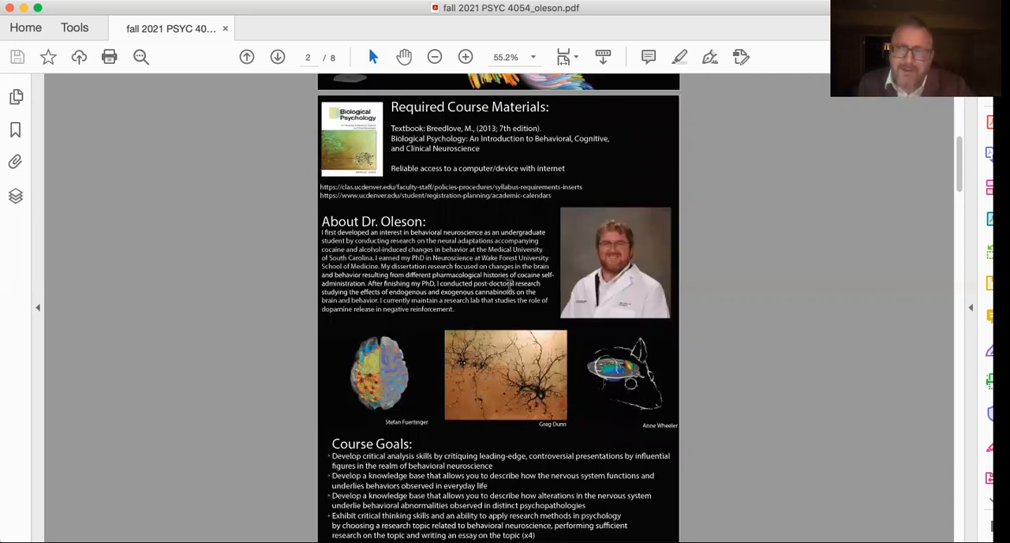
Scroll down to page 3's grading breakdown and letter-grade scale
scroll("down", 3)
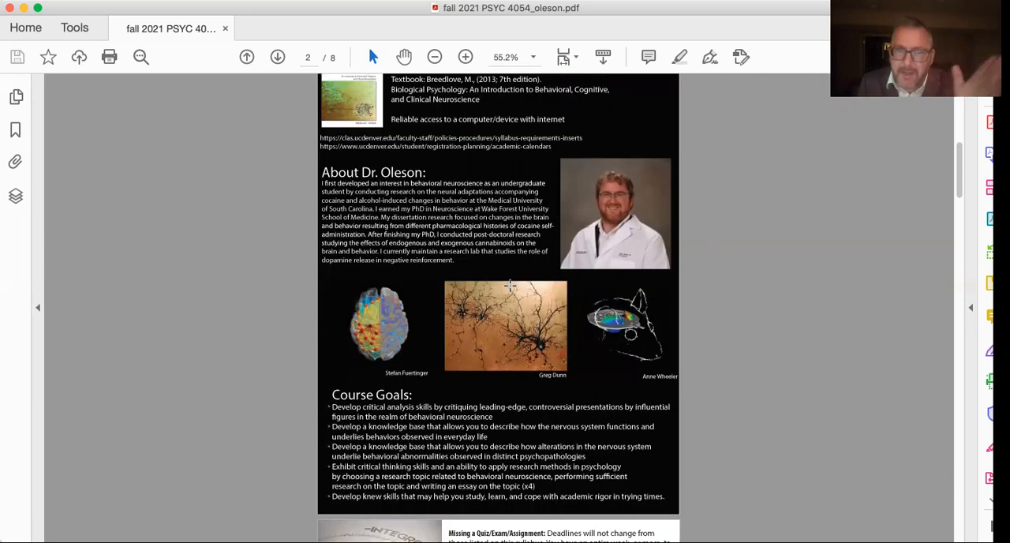
scroll("down", 3)
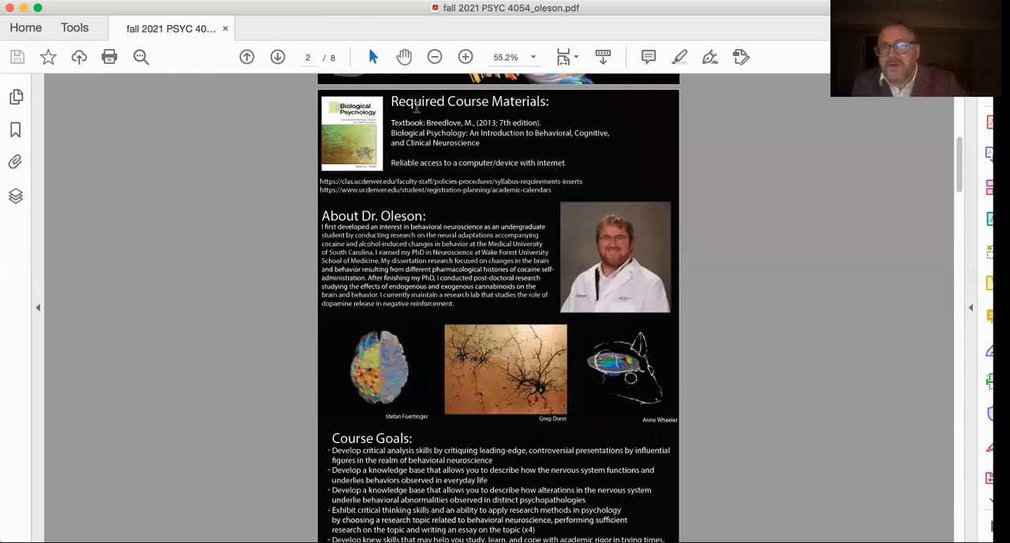
scroll("down", 3)
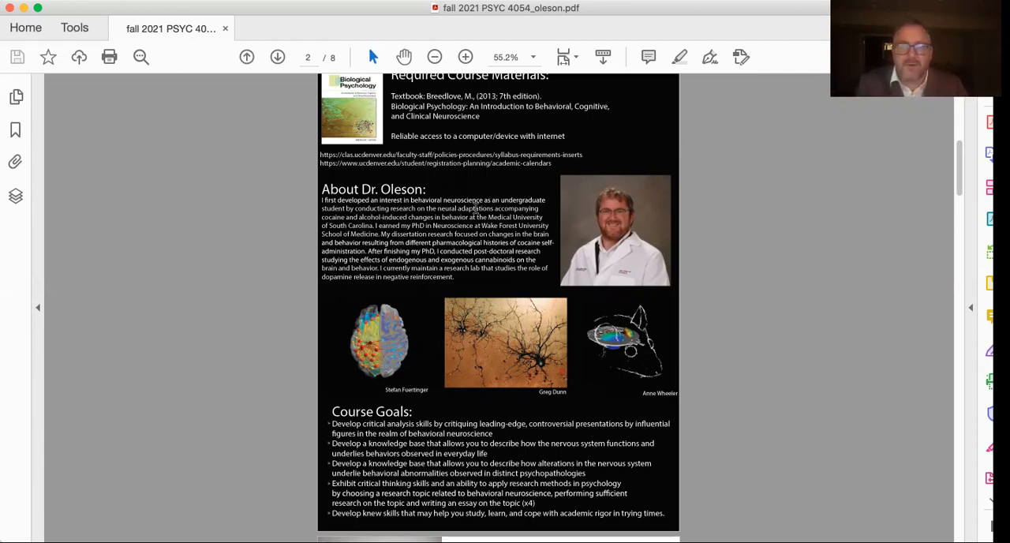
scroll("down", 3)
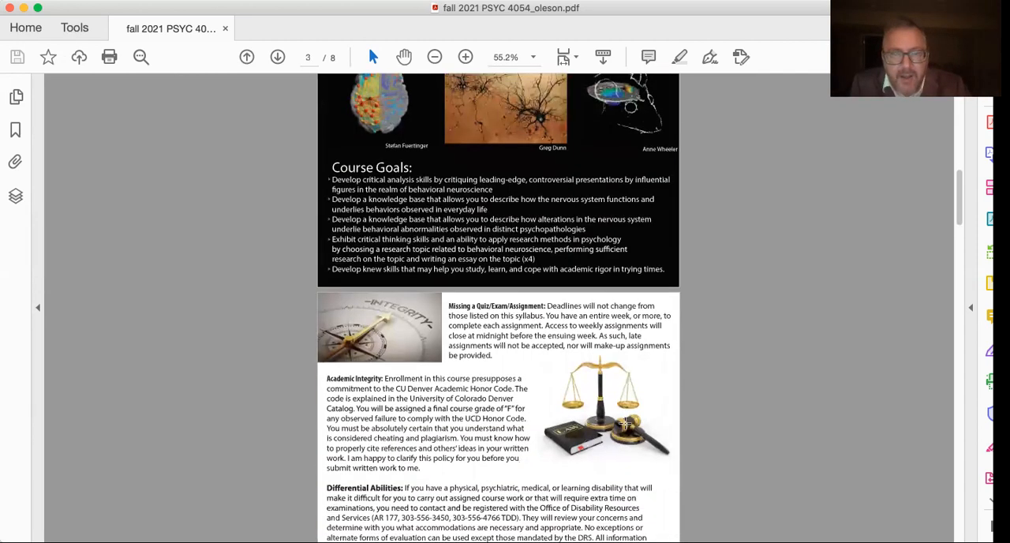
scroll("down", 3)
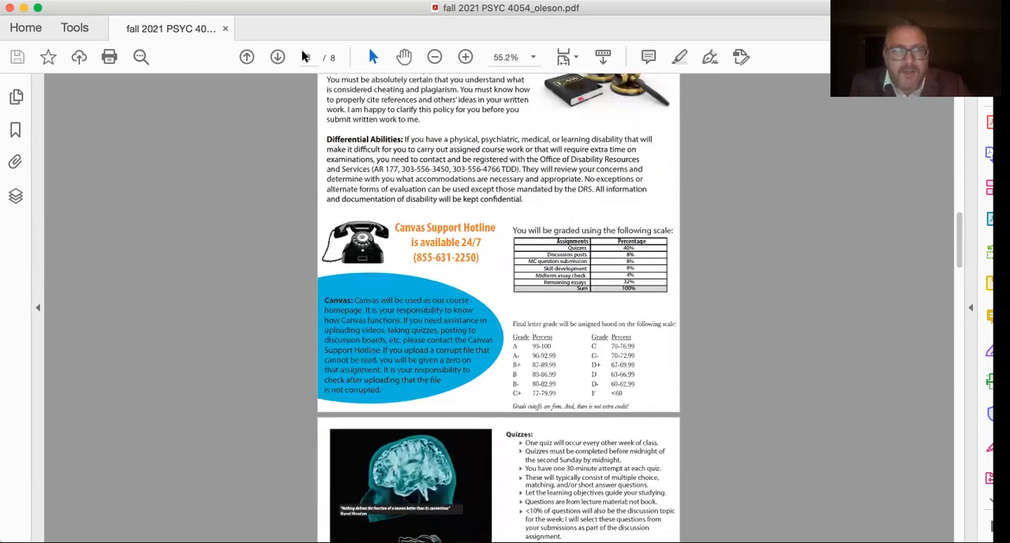
Zoom in twice to 100% so the grading scale is readable
left_click(464, 57)
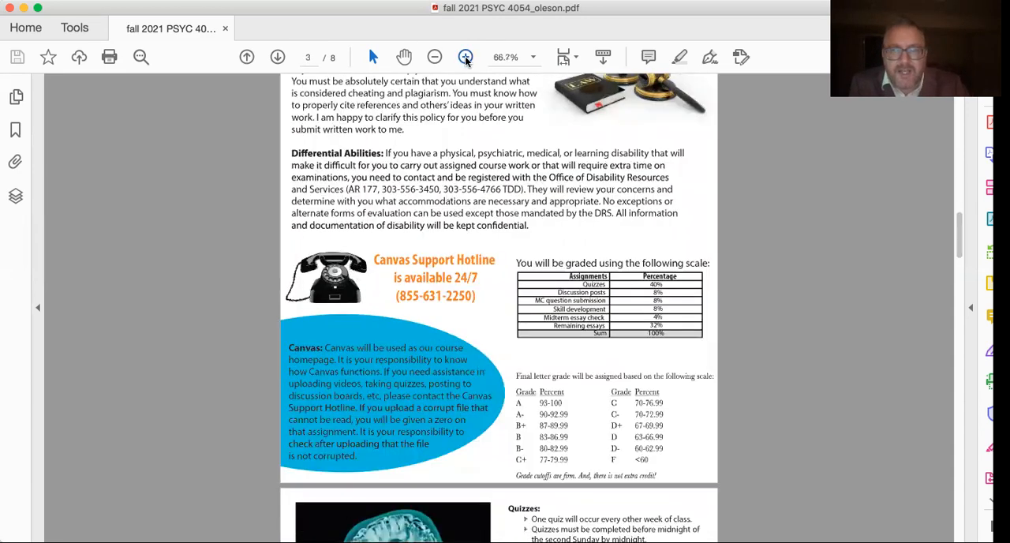
left_click(463, 57)
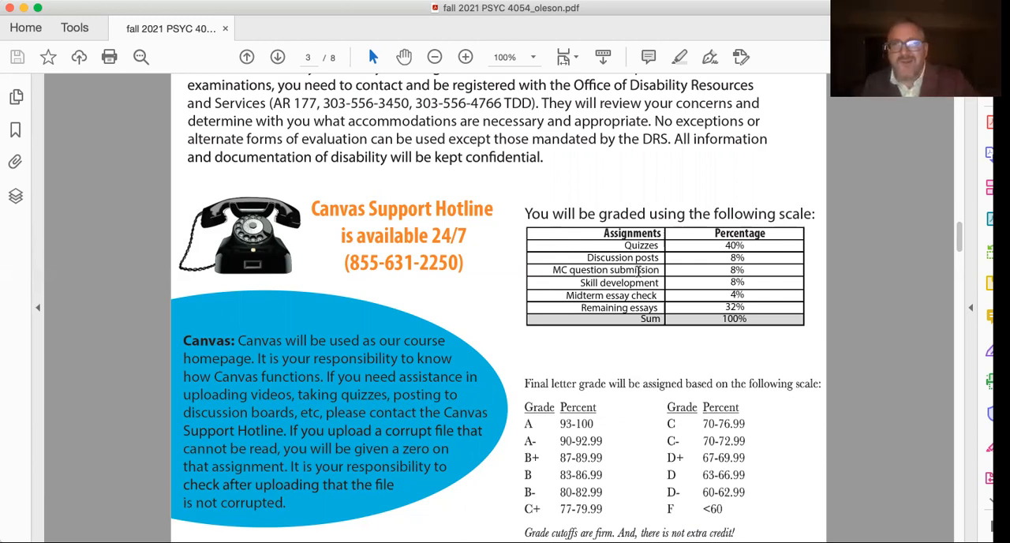
scroll("down", 3)
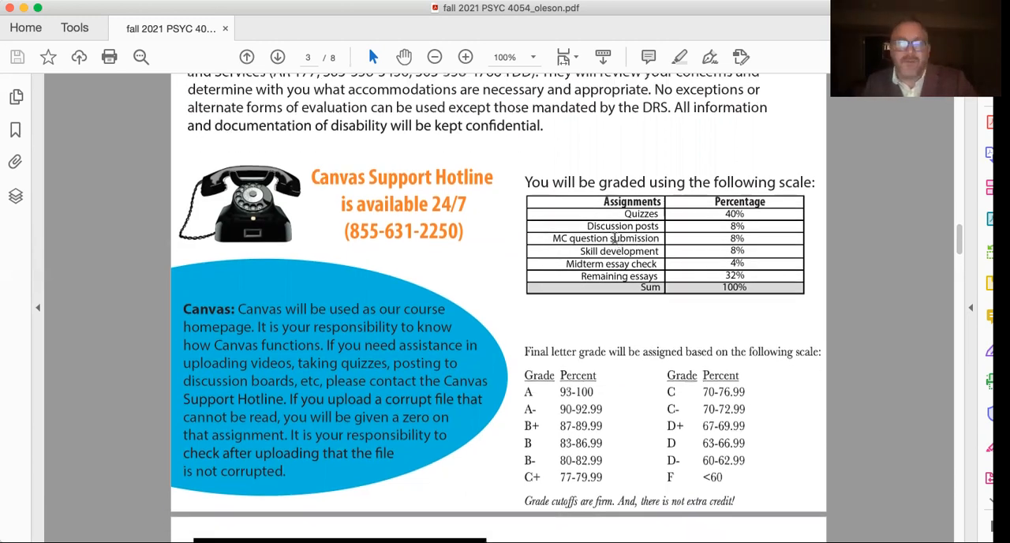
scroll("down", 3)
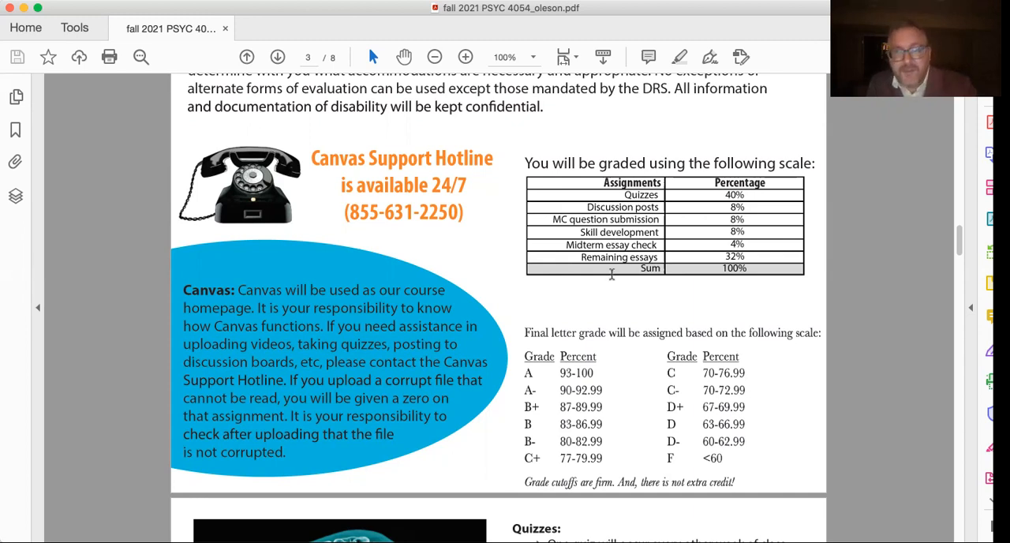
mouse_move(609, 265)
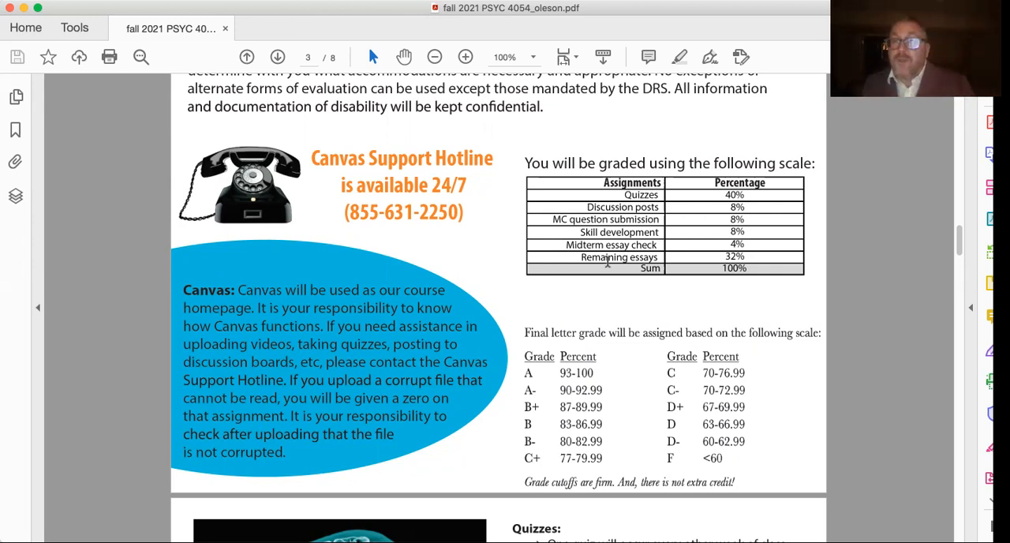
Scroll through pages 4 and 5 to the essay questions and skill development section
scroll("down", 3)
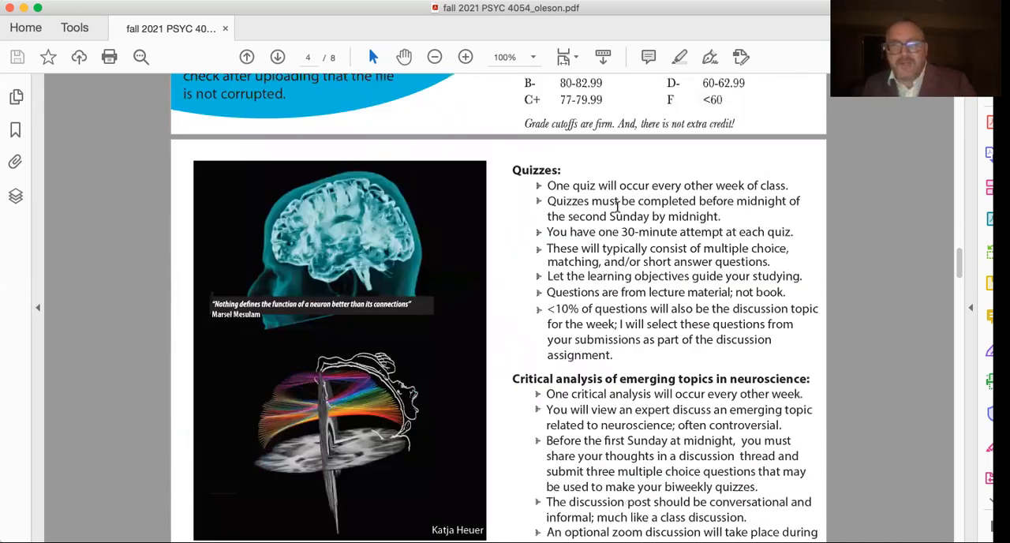
scroll("down", 3)
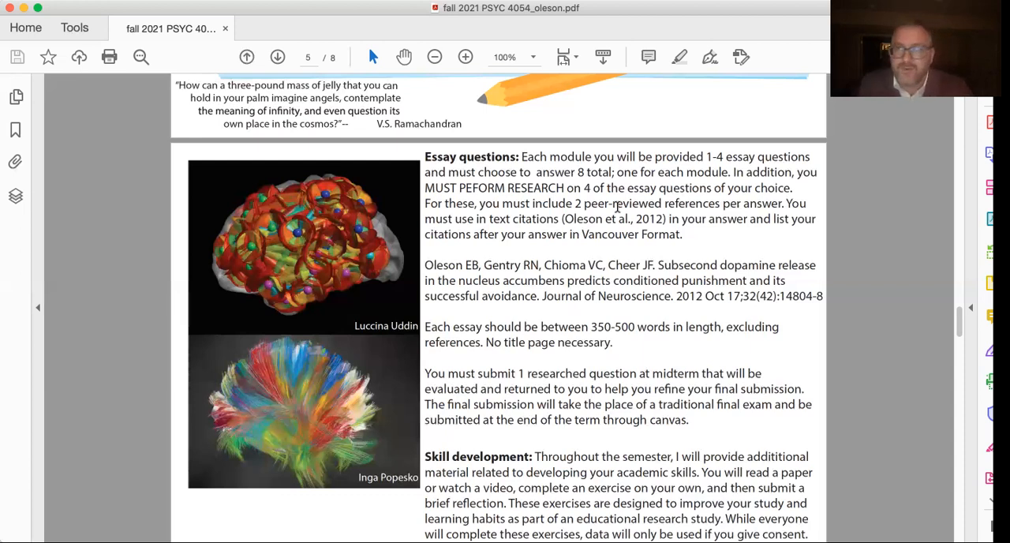
mouse_move(579, 407)
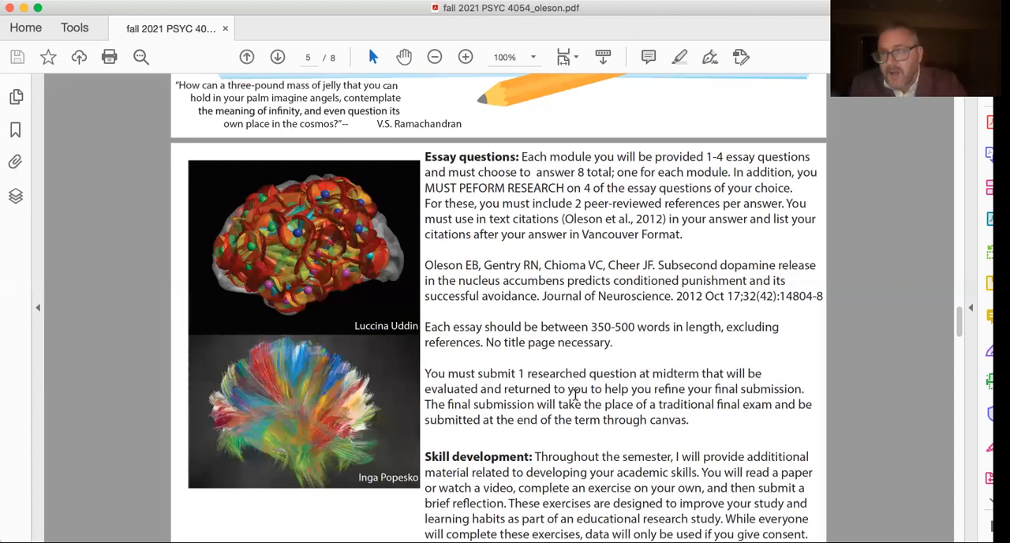
Scroll past the September calendar to the Bloom's Taxonomy pyramid on page 6
scroll("down", 3)
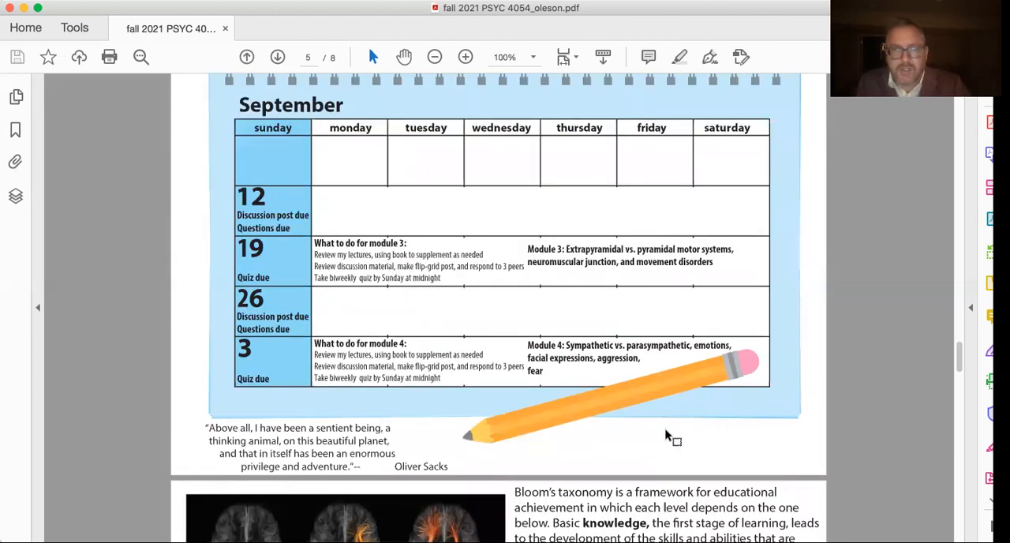
scroll("down", 3)
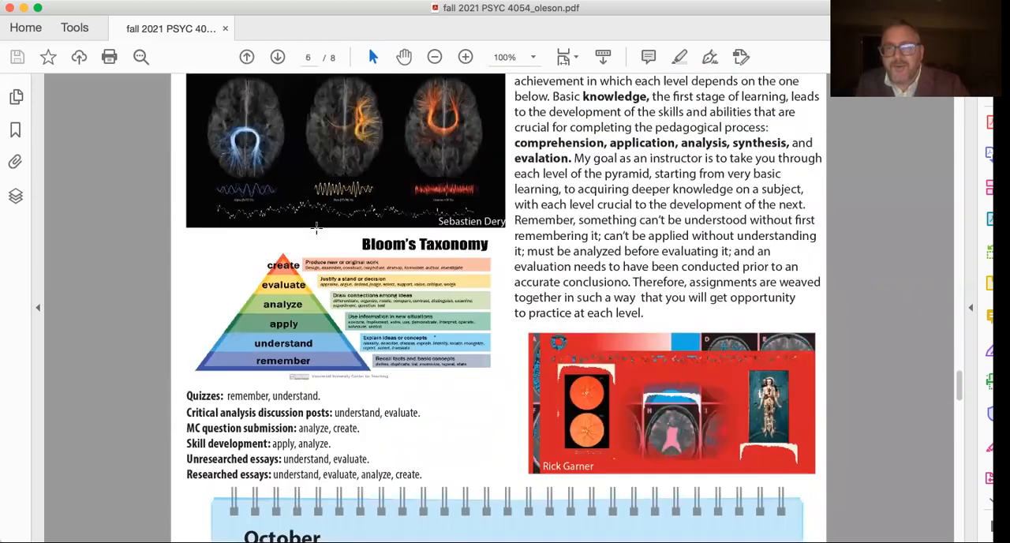
Scroll down page 6 to the October assignment calendar with its due dates
scroll("down", 3)
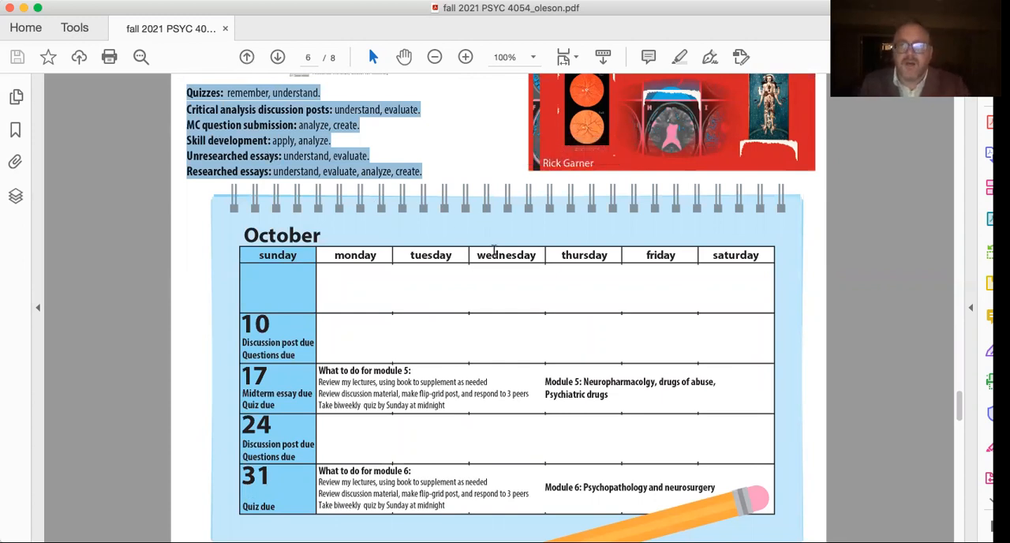
scroll("down", 3)
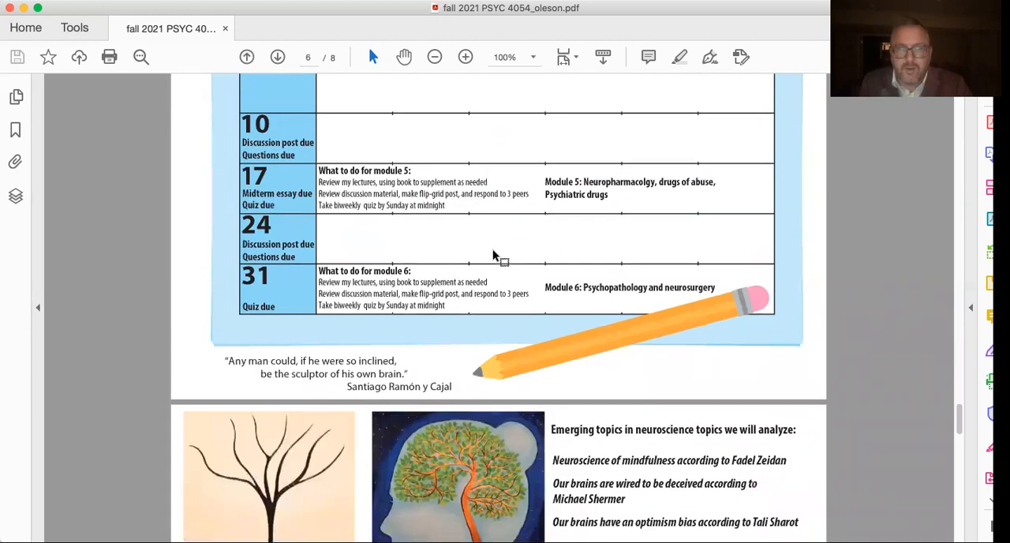
mouse_move(284, 202)
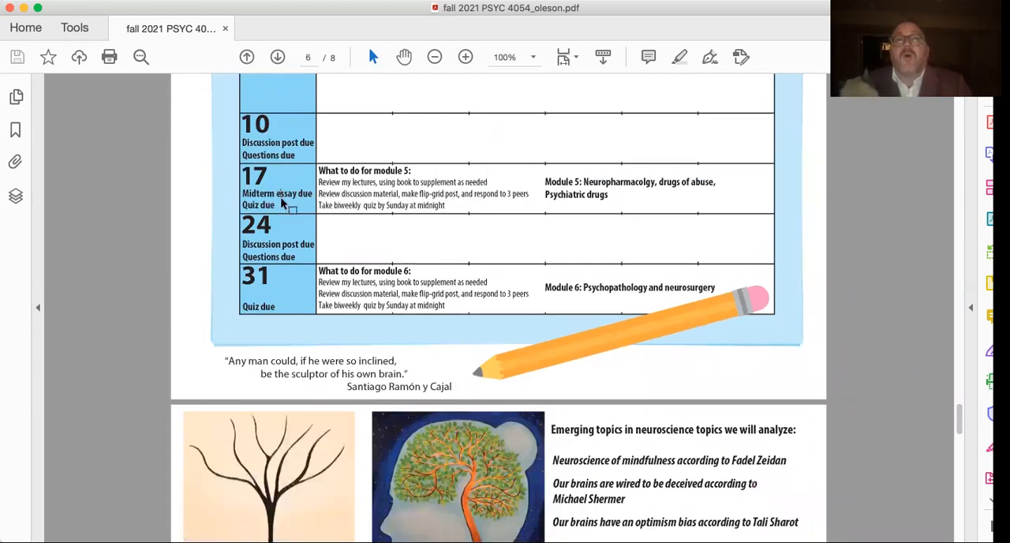